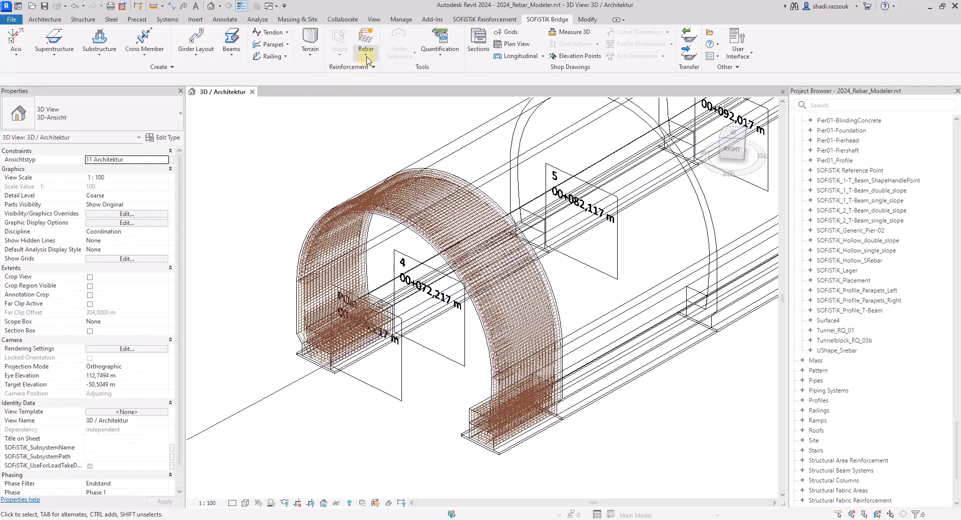
Step: Bring up the SOFiSTiK Rebar dialog for the tunnel cross-section reinforcement system
{"action": "left_click", "coordinate": [365, 40]}
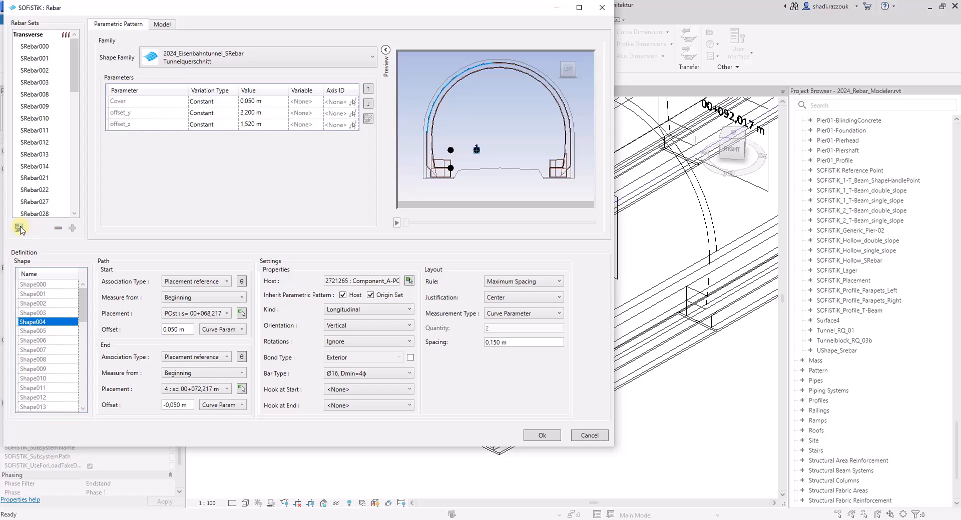
Step: Duplicate the tunnel rebar sets onto the new host from section 4 to section 5 and confirm
{"action": "left_click", "coordinate": [35, 58]}
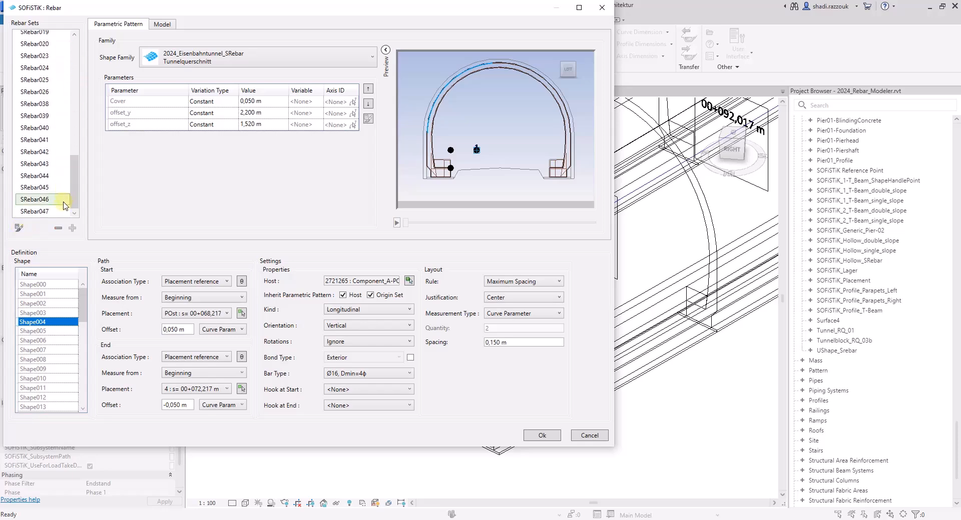
{"action": "left_click", "coordinate": [35, 211]}
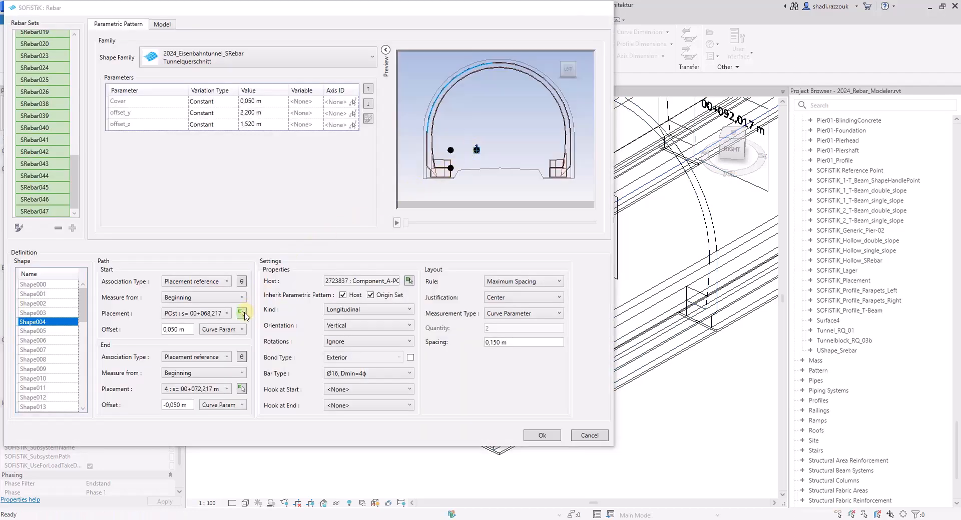
{"action": "left_click", "coordinate": [540, 435]}
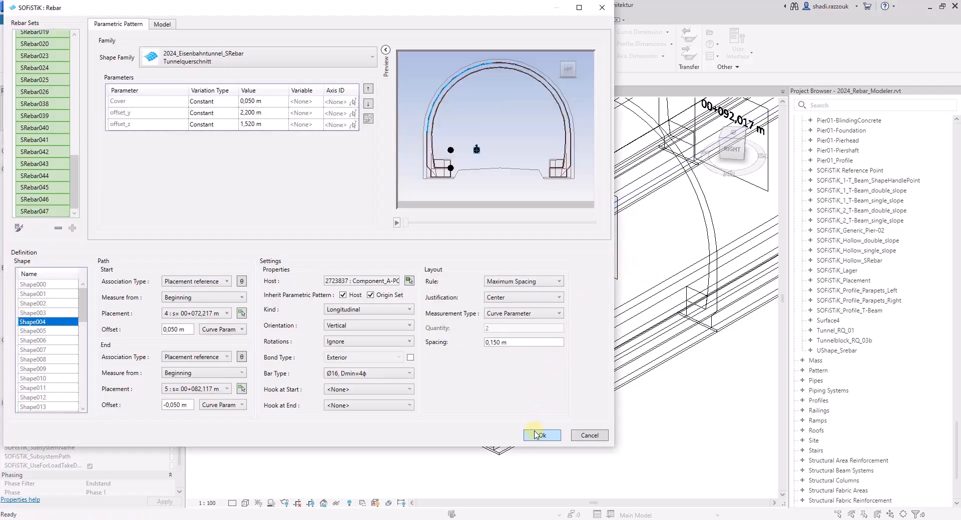
{"action": "left_click", "coordinate": [541, 436]}
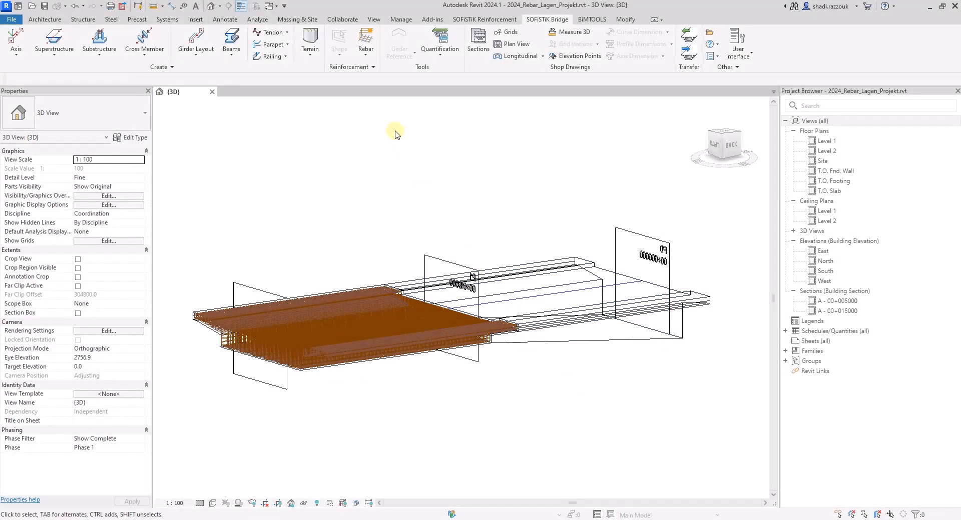
Step: Bring up the SOFiSTiK Rebar dialog for the T-beam deck's single-span rebar system
{"action": "left_click", "coordinate": [367, 40]}
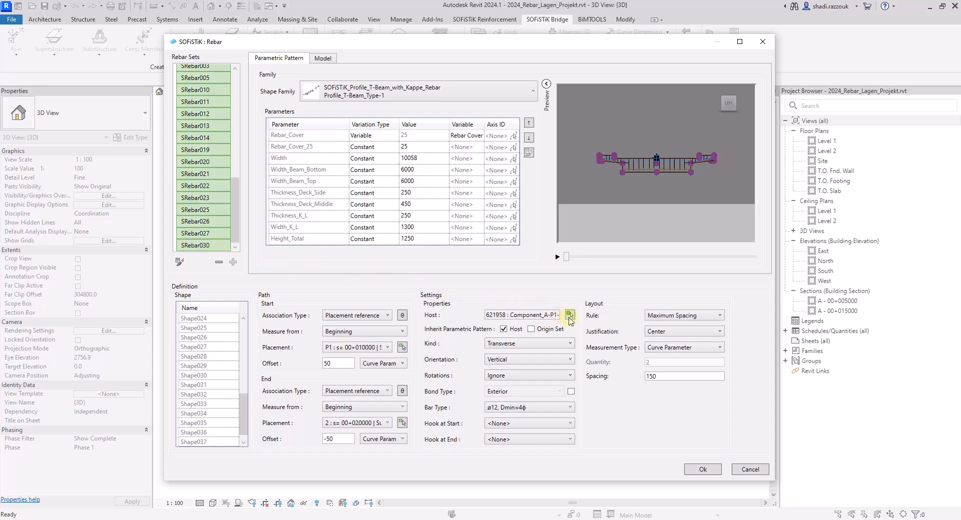
Step: Host the copied sets on 323355 : Component_6000 with path P0 to P1 and confirm
{"action": "left_click", "coordinate": [569, 316]}
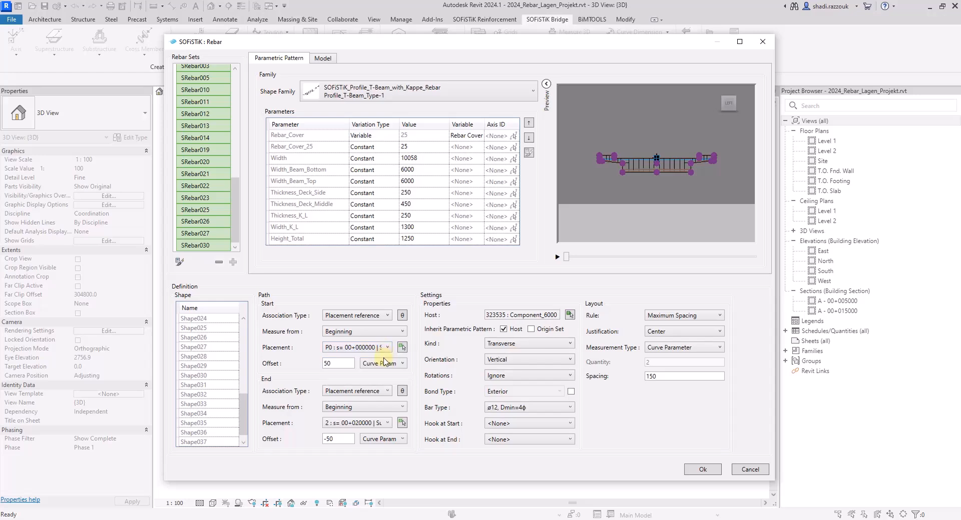
{"action": "left_click", "coordinate": [403, 423]}
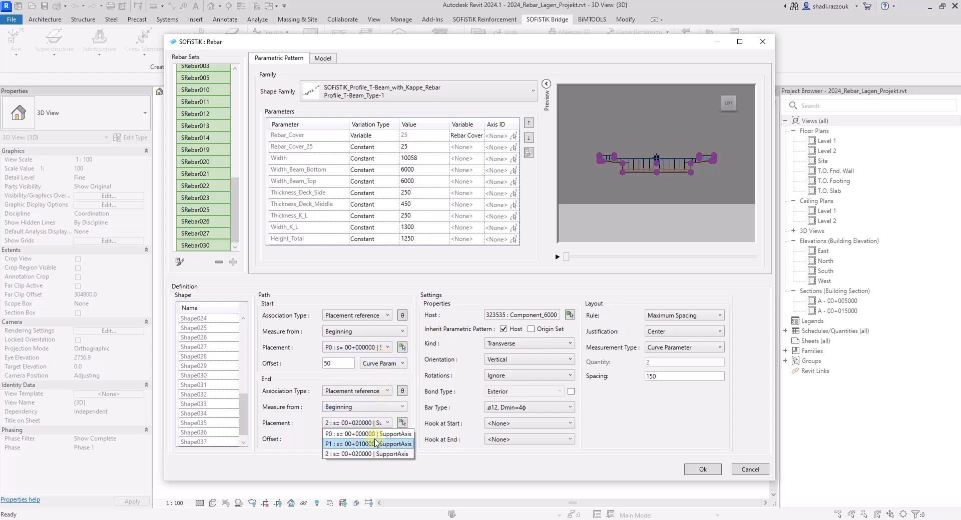
{"action": "left_click", "coordinate": [368, 443]}
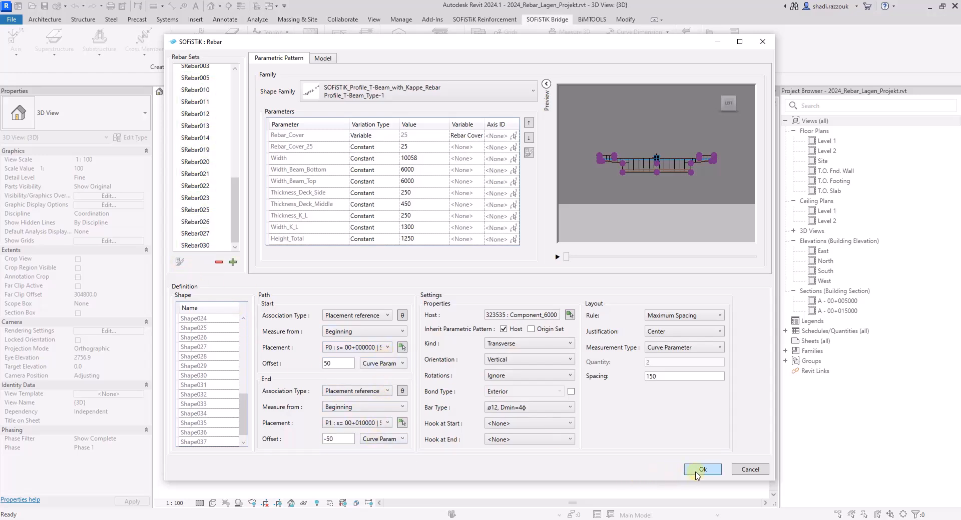
{"action": "left_click", "coordinate": [703, 470]}
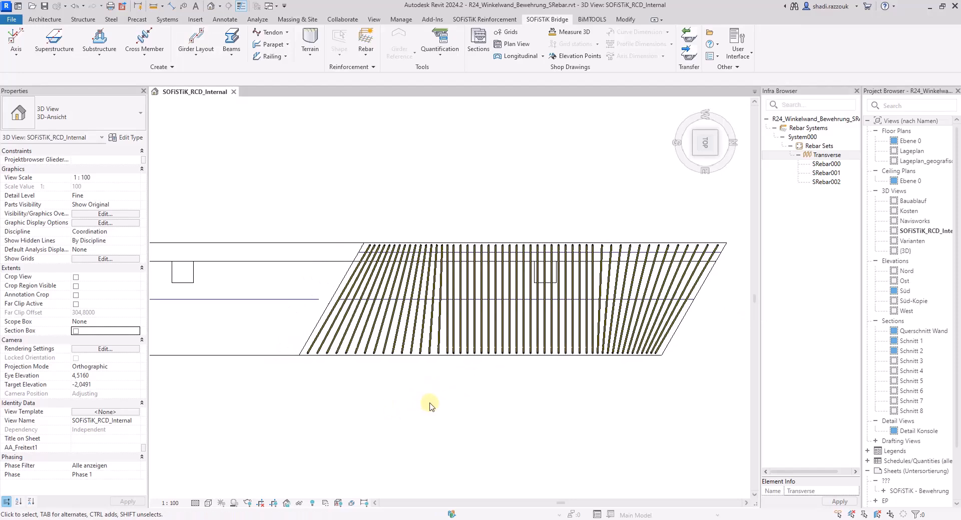
Step: View the retaining wall isometrically and bring up its U-bar rebar system definition
{"action": "left_click_drag", "start_coordinate": [430, 405], "coordinate": [485, 404]}
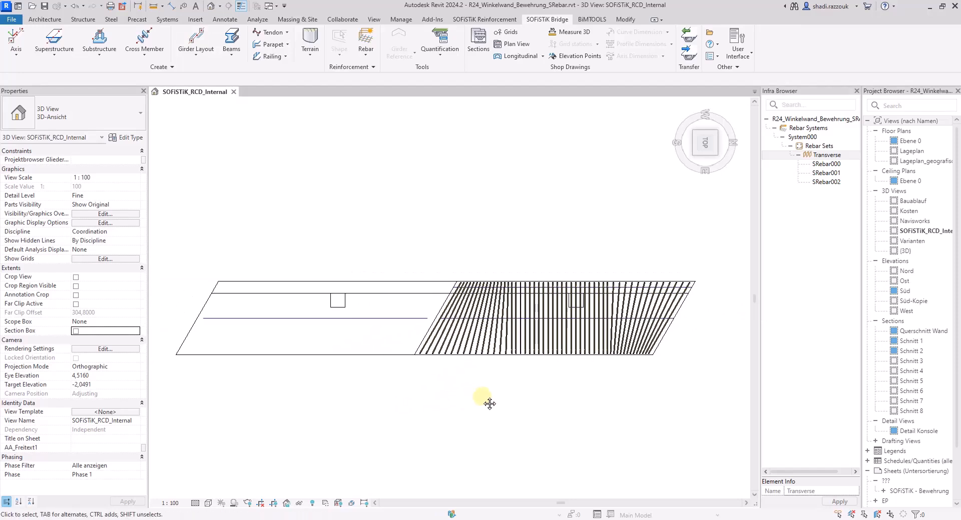
{"action": "left_click", "coordinate": [297, 288]}
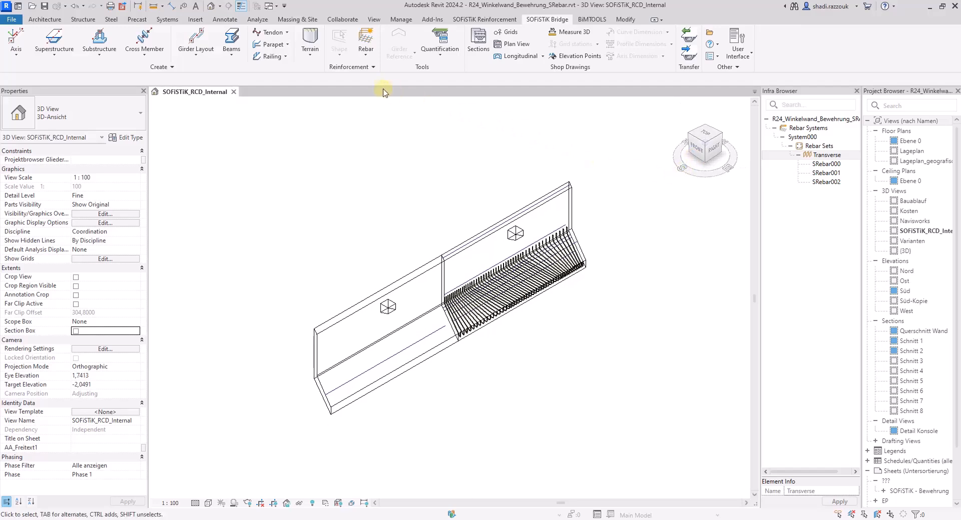
{"action": "left_click", "coordinate": [366, 41]}
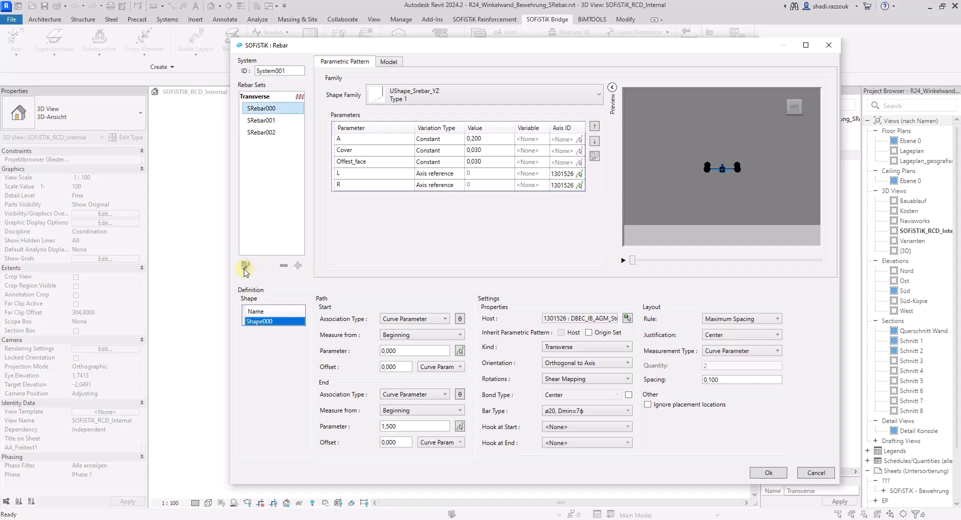
Step: Duplicate the U-bar system onto the second panel with L and R axis ID 1312691 and confirm
{"action": "left_click", "coordinate": [264, 137]}
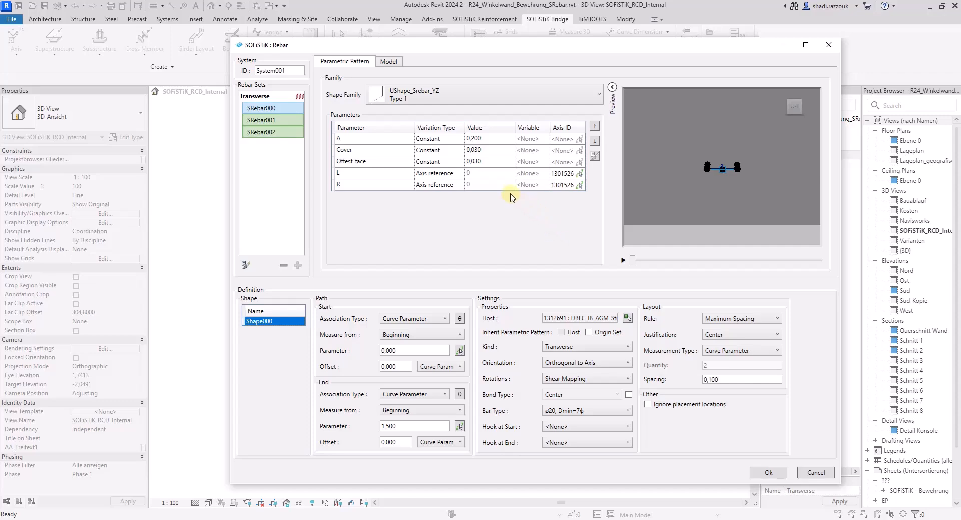
{"action": "left_click", "coordinate": [767, 472]}
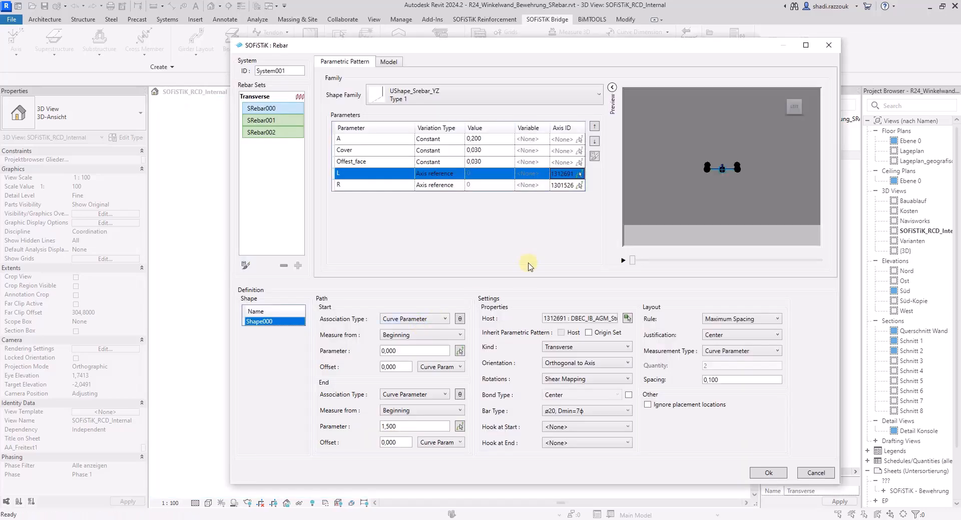
{"action": "left_click", "coordinate": [767, 473]}
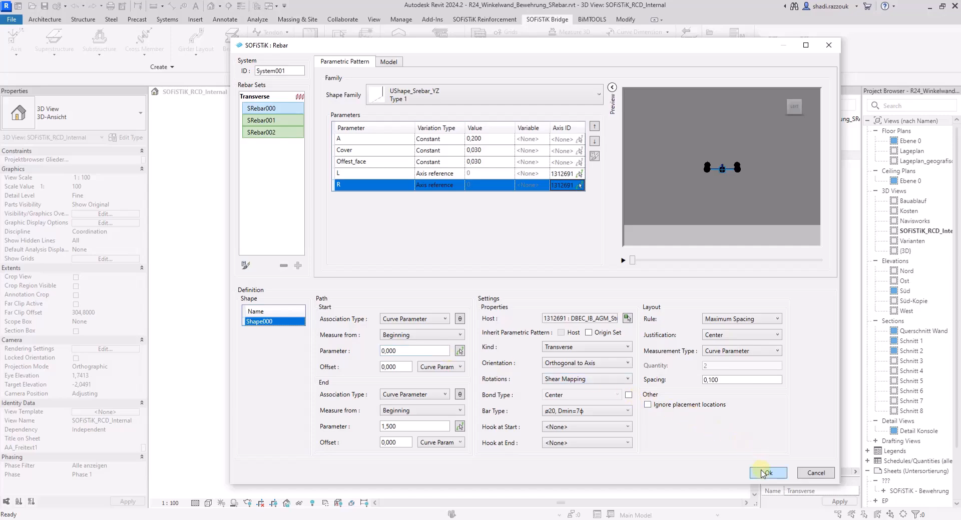
{"action": "left_click", "coordinate": [768, 472]}
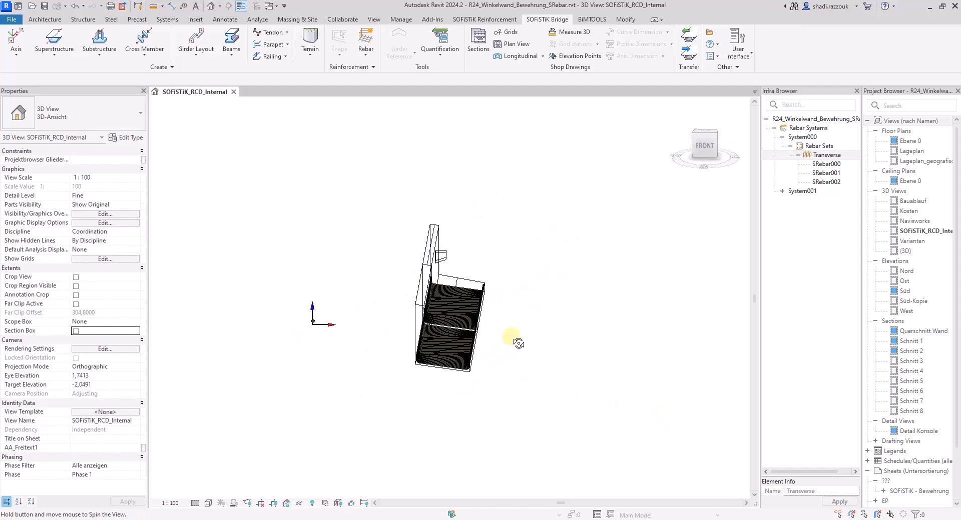
Step: Orbit to see U-bars on both panels and inspect a bar at the diagonal panel joint
{"action": "left_click_drag", "start_coordinate": [517, 340], "coordinate": [416, 379]}
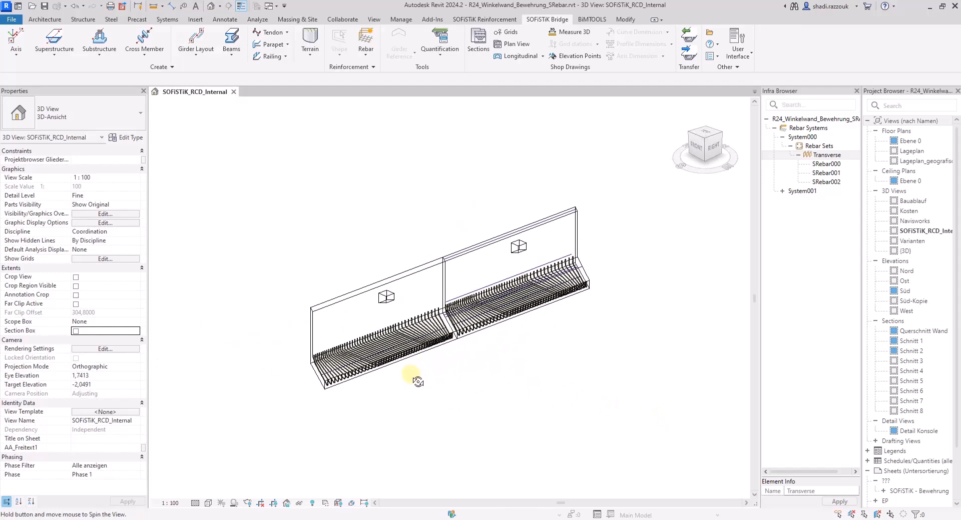
{"action": "left_click_drag", "start_coordinate": [419, 378], "coordinate": [404, 398]}
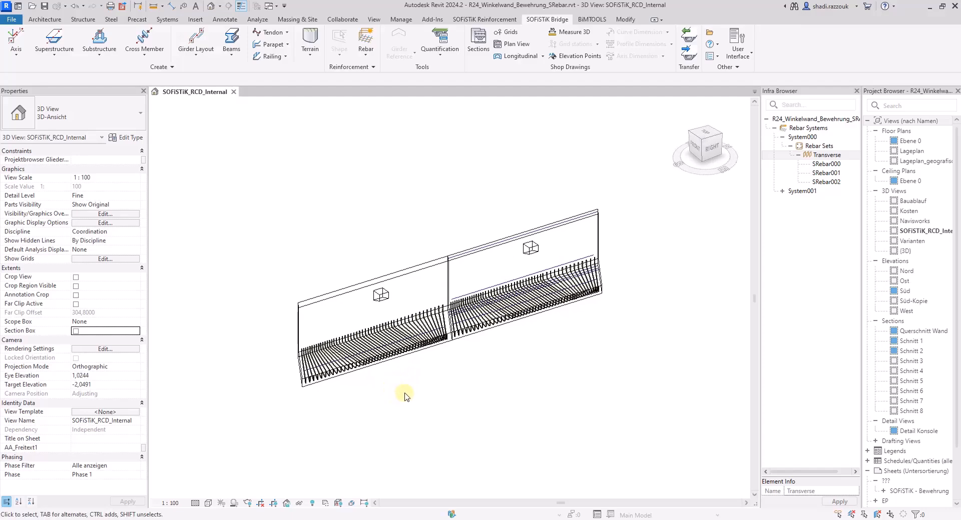
{"action": "left_click", "coordinate": [704, 141]}
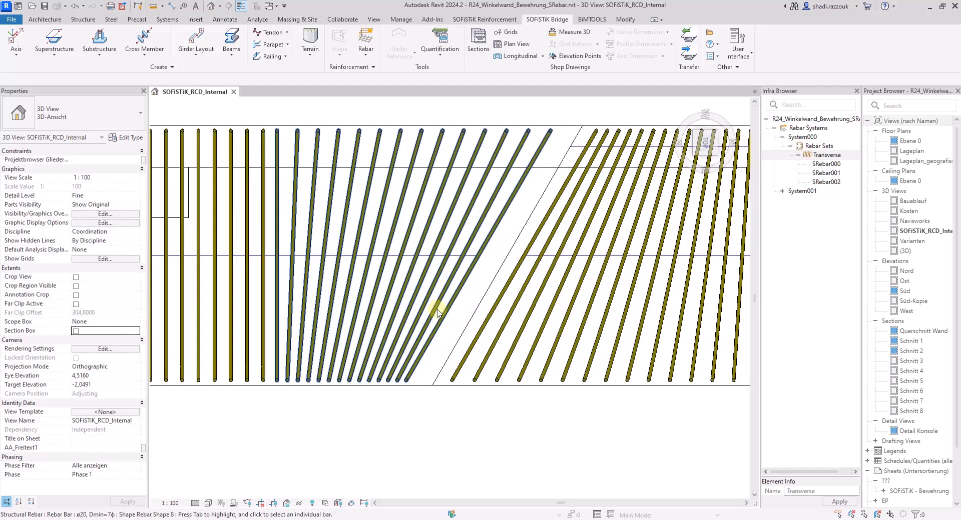
{"action": "left_click", "coordinate": [439, 310]}
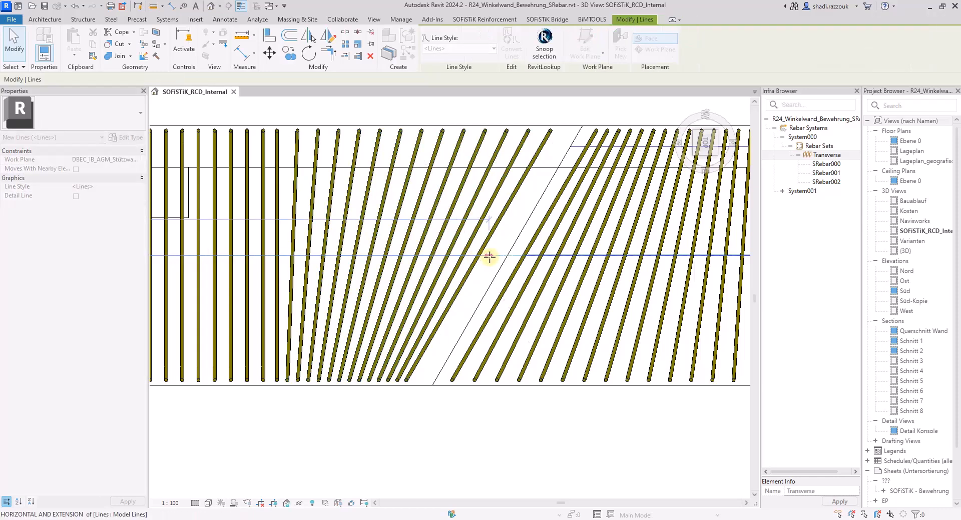
{"action": "left_click", "coordinate": [453, 288]}
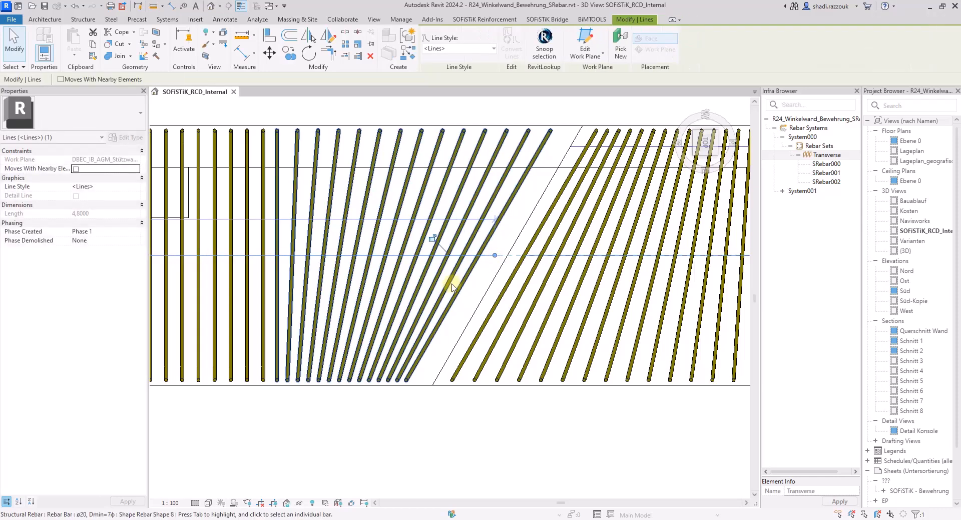